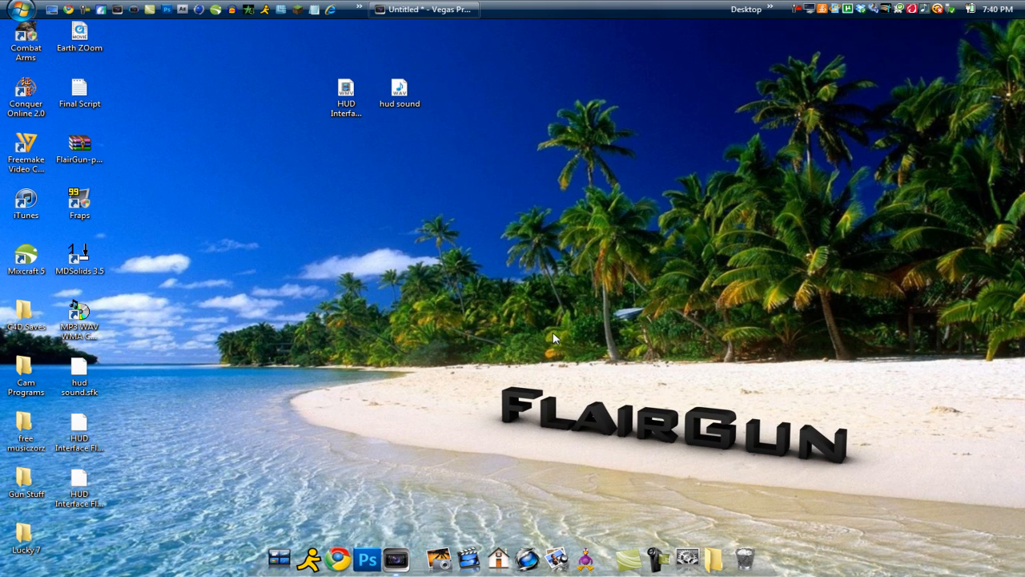
mouse_move(477, 322)
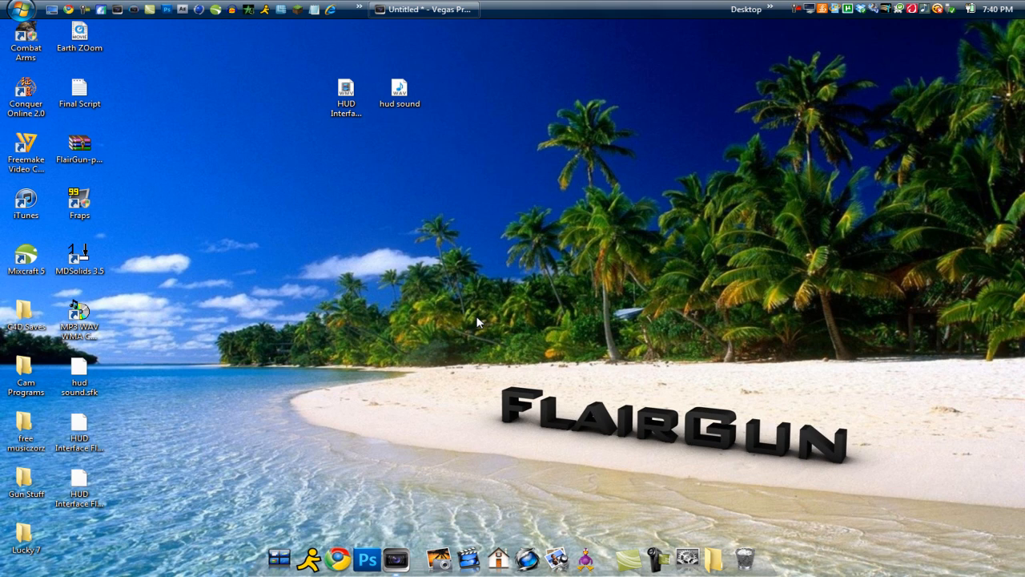
mouse_move(521, 207)
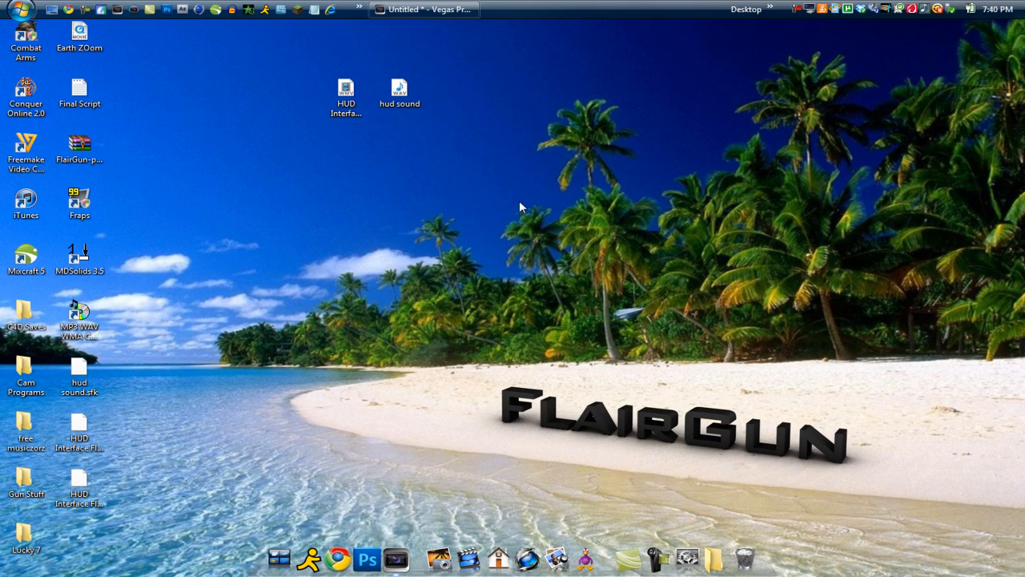
mouse_move(484, 195)
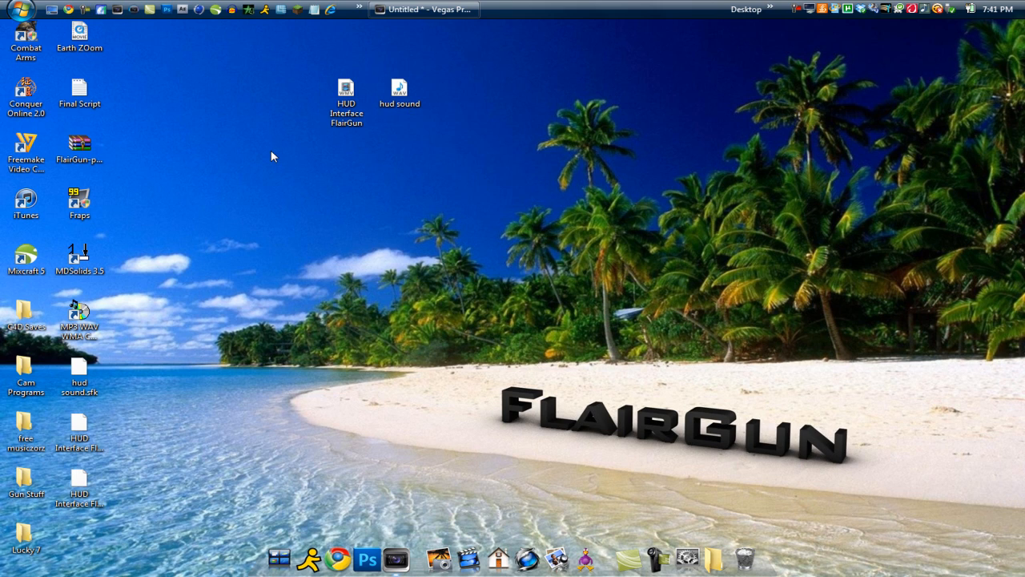
mouse_move(319, 157)
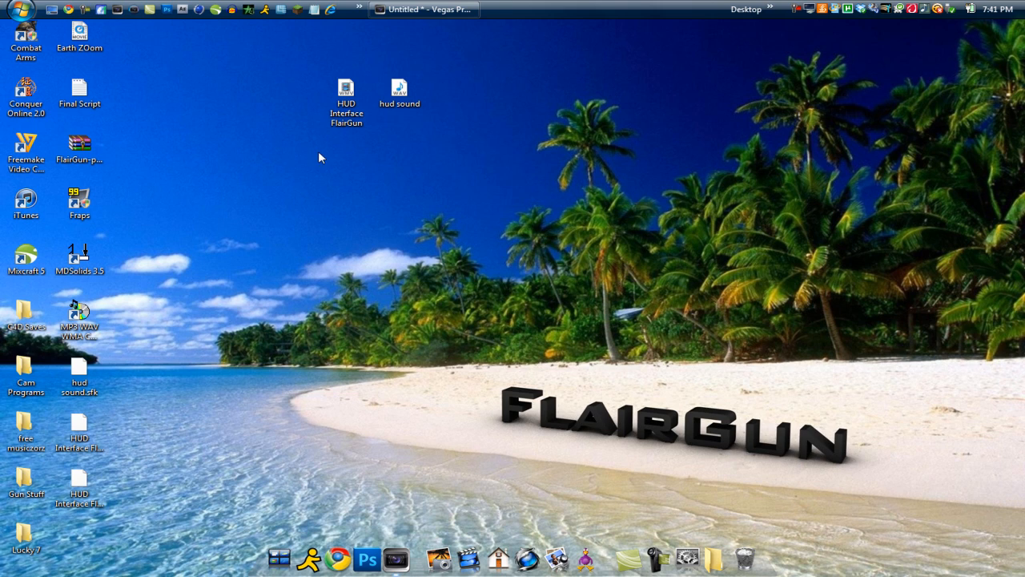
mouse_move(280, 281)
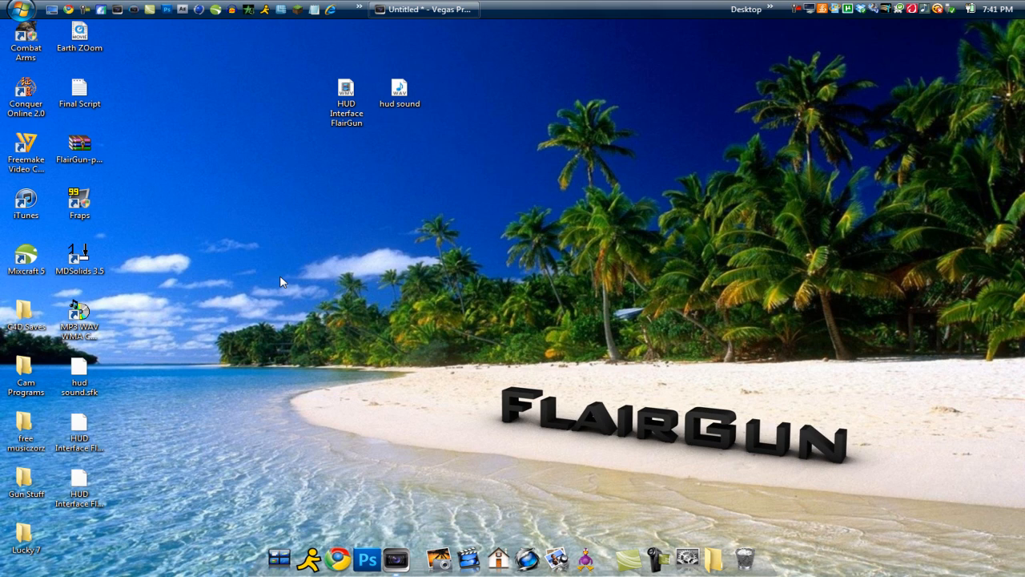
mouse_move(355, 222)
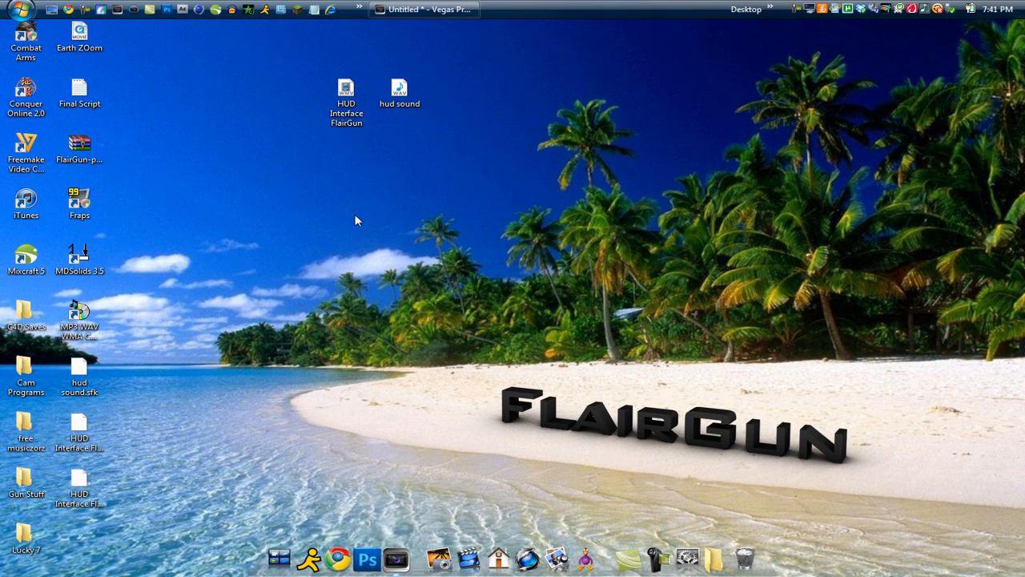
Bring the Vegas Pro project forward and move the playhead into the gameplay clip
left_click(424, 10)
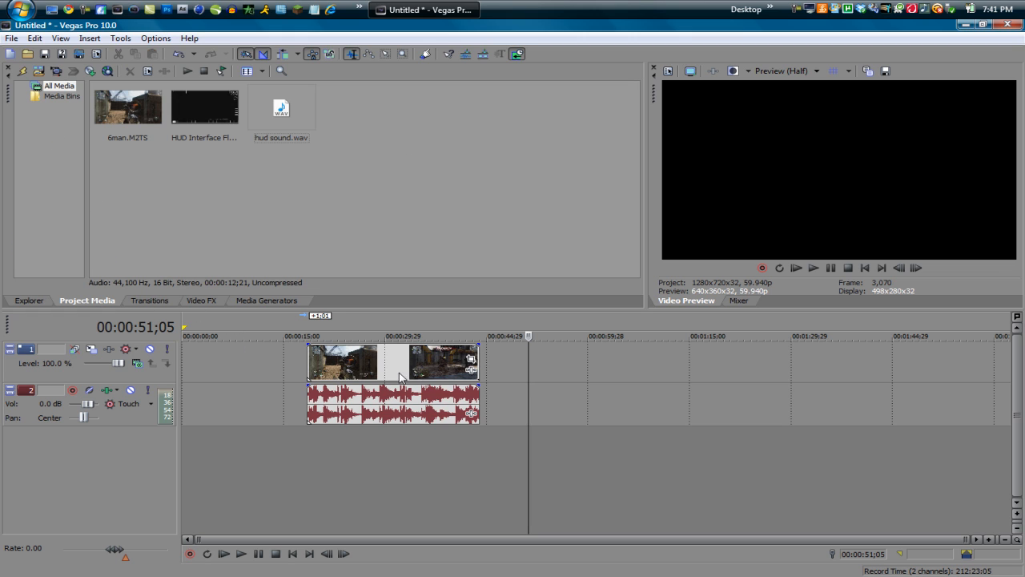
left_click(266, 336)
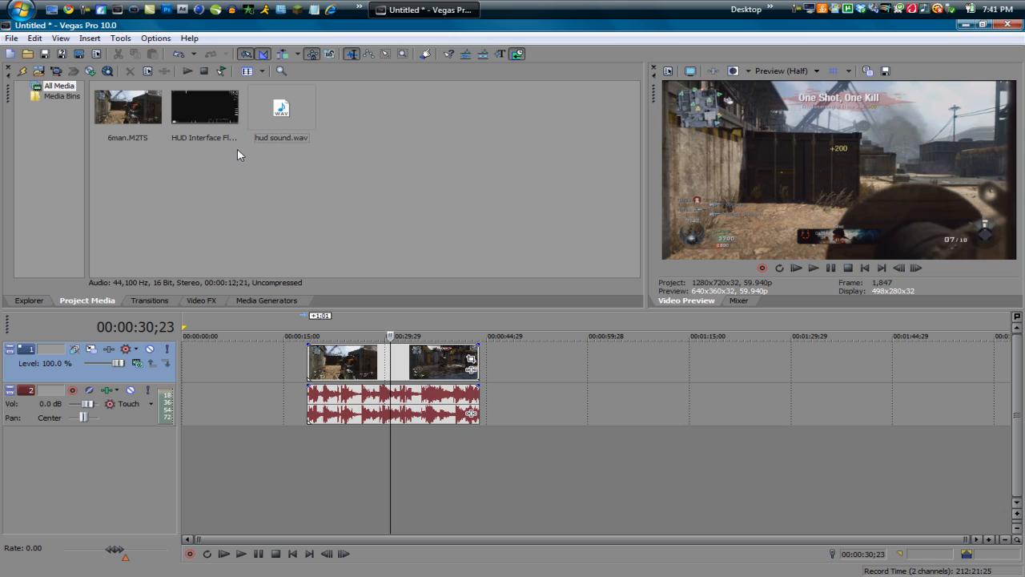
mouse_move(212, 120)
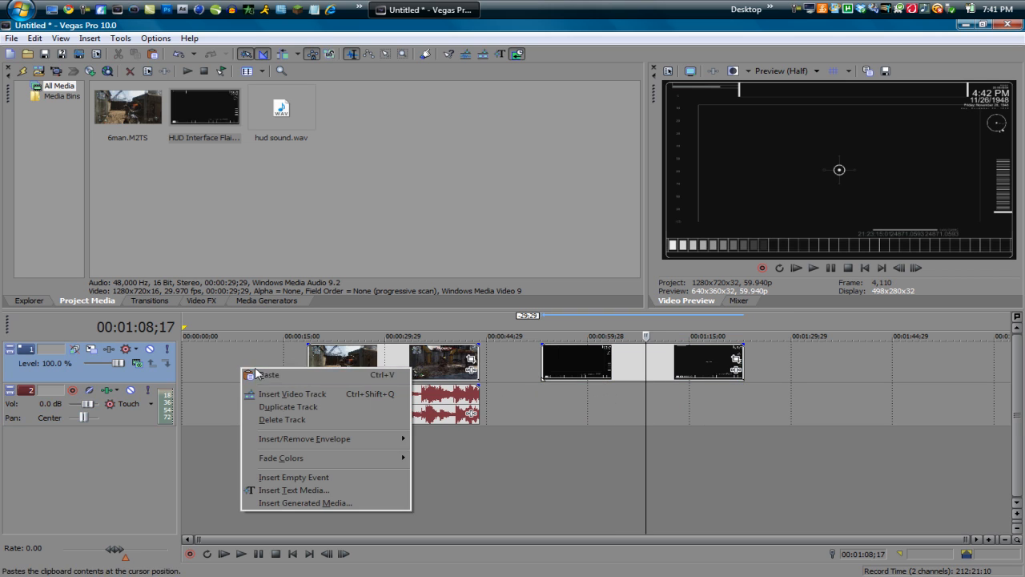
Insert a new video track above the gameplay for the HUD interface clip
left_click(291, 394)
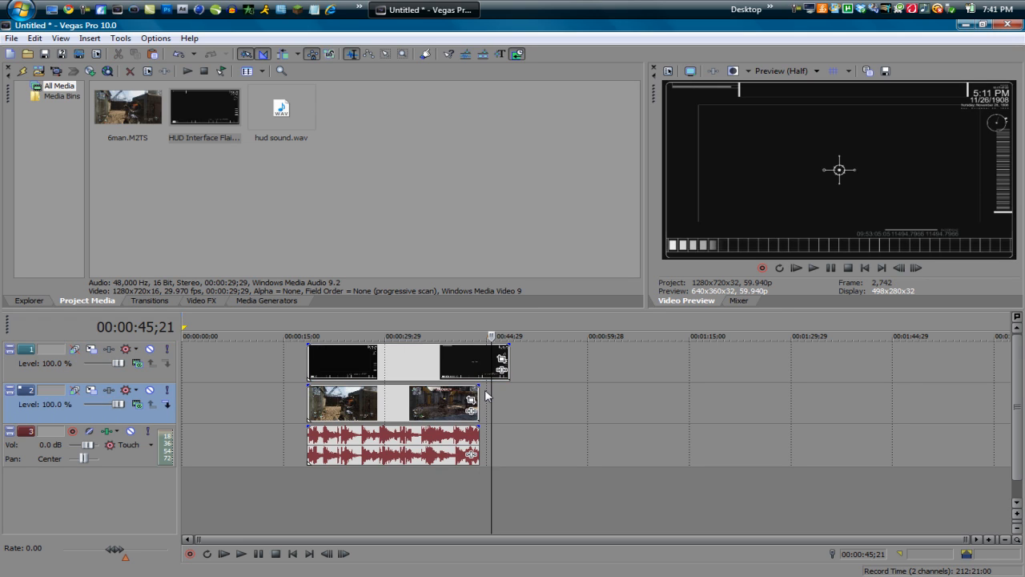
mouse_move(471, 394)
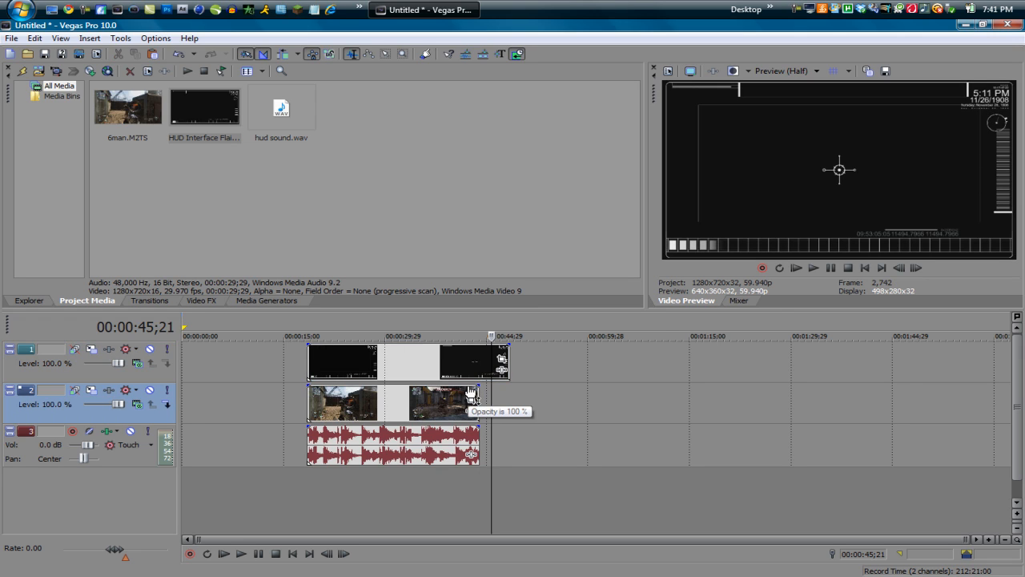
mouse_move(505, 355)
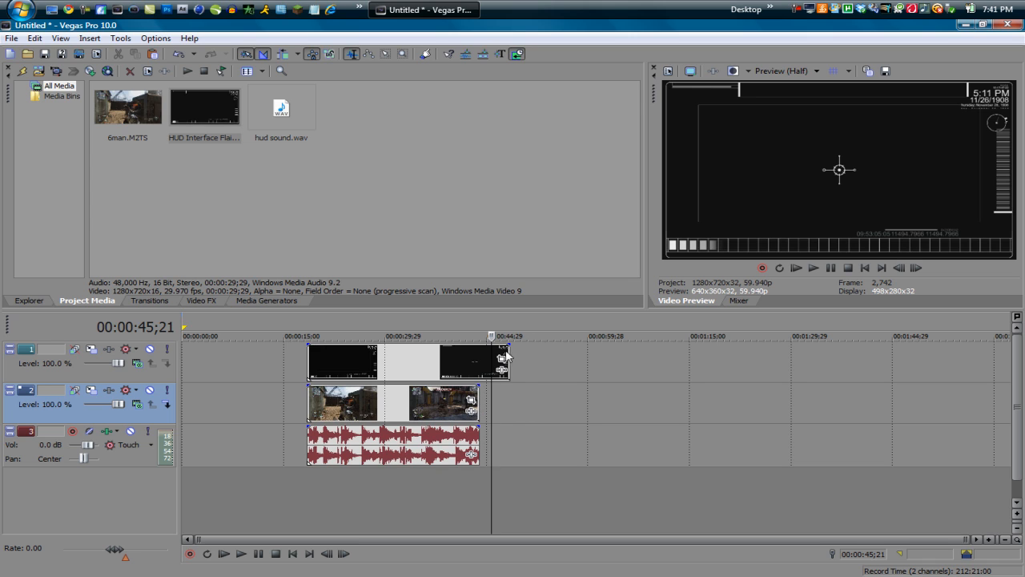
mouse_move(527, 381)
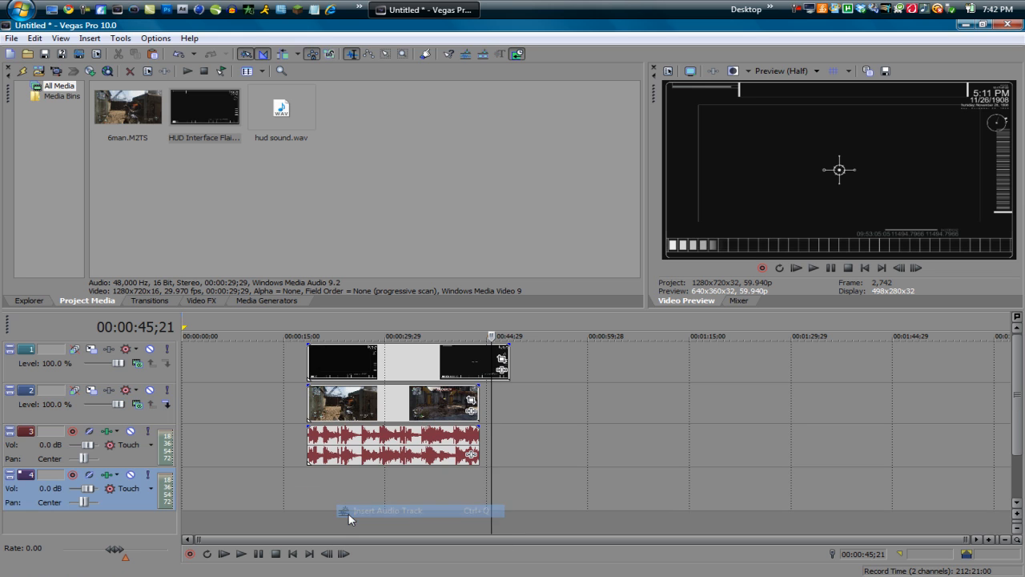
Move the hud sound event later on its track and park the playhead at its start
left_click(282, 106)
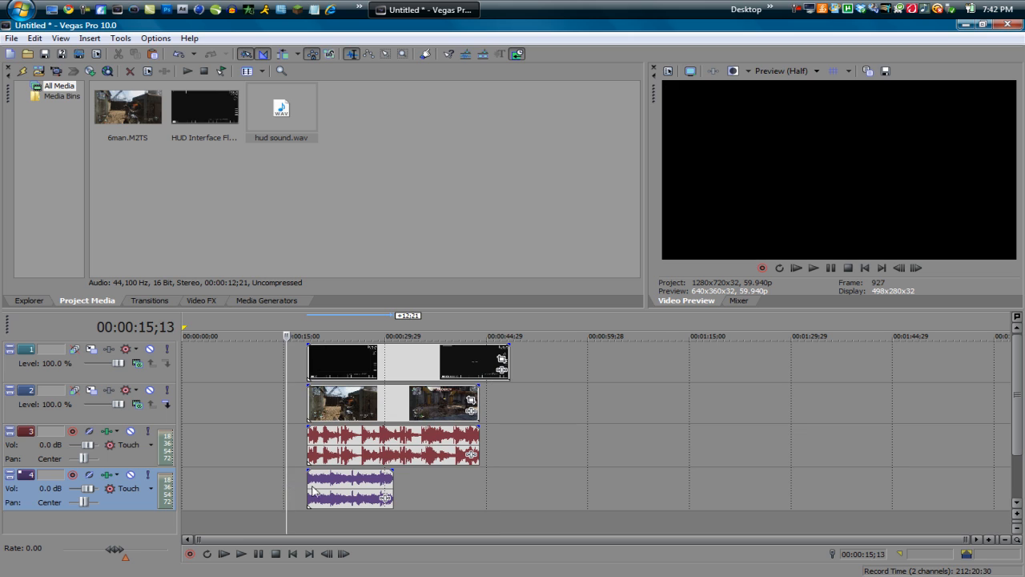
left_click_drag(349, 487, 596, 487)
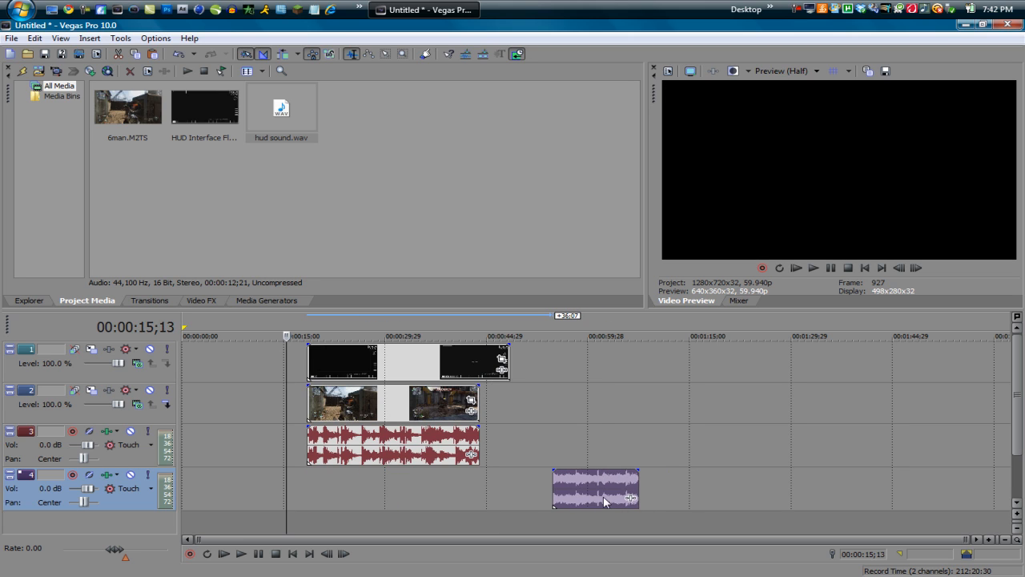
left_click(535, 336)
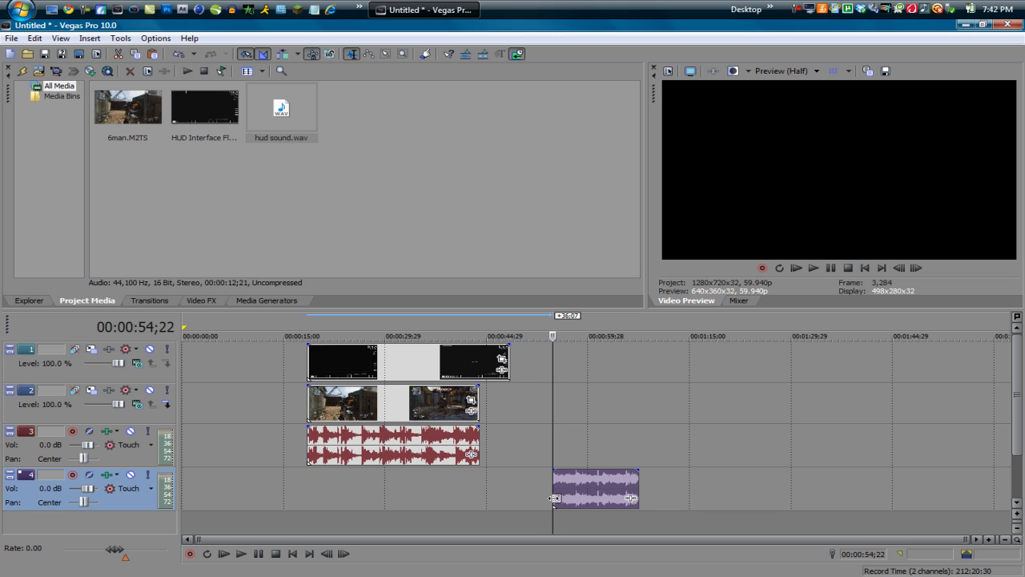
mouse_move(552, 503)
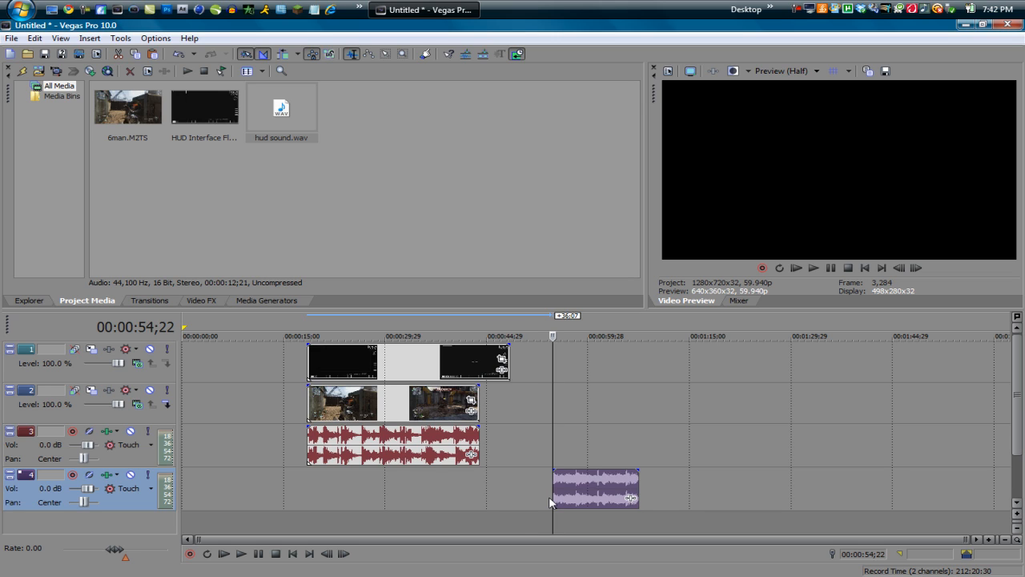
mouse_move(634, 489)
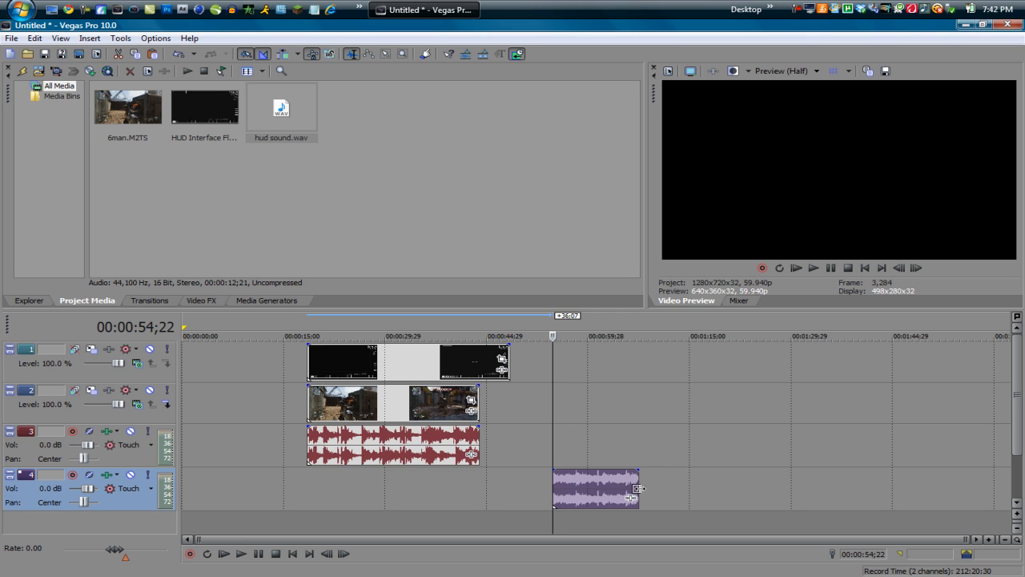
Loop-extend the hud sound event so it ends with the gameplay clip
left_click_drag(638, 488, 756, 489)
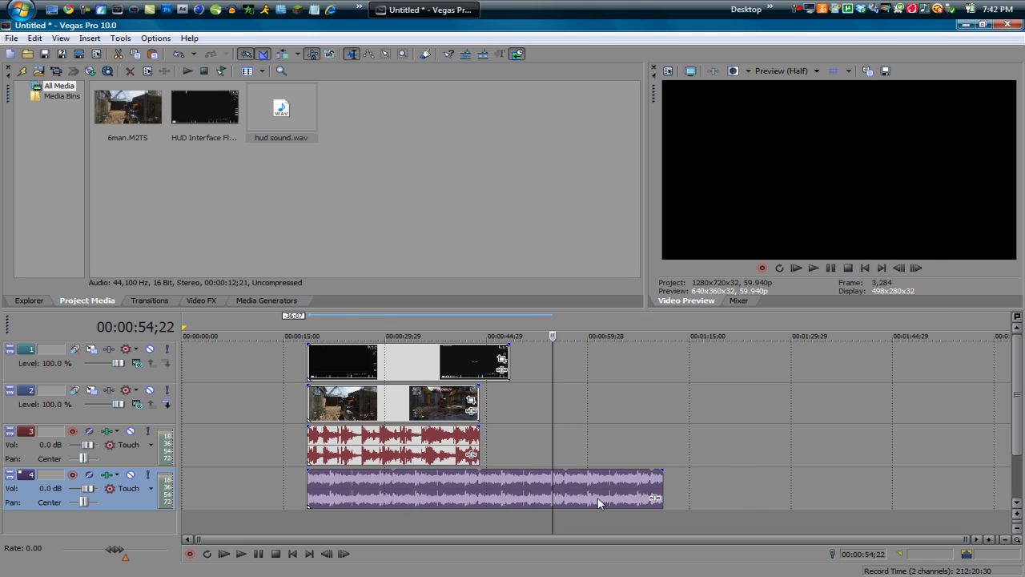
left_click_drag(663, 487, 468, 487)
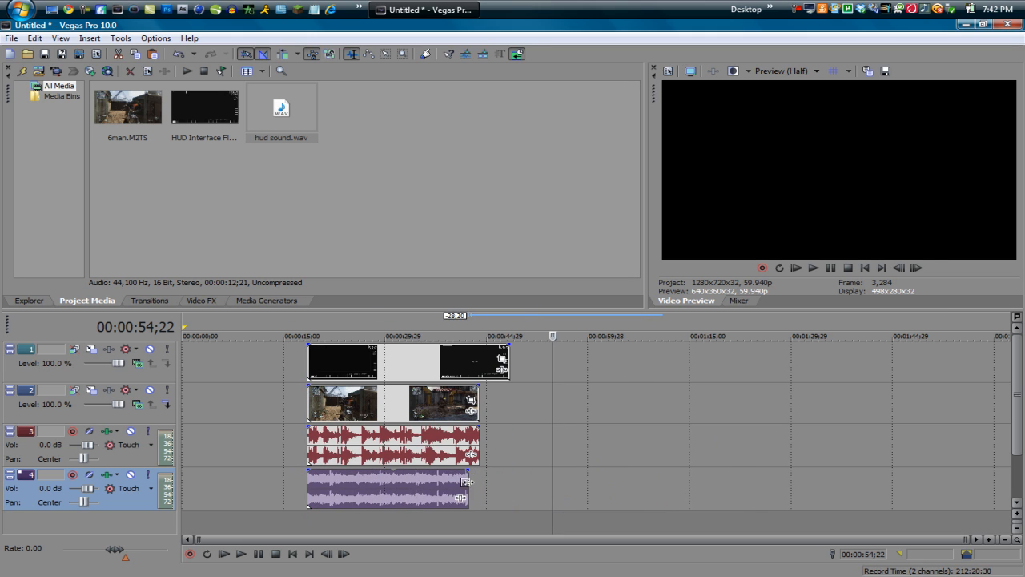
left_click(479, 337)
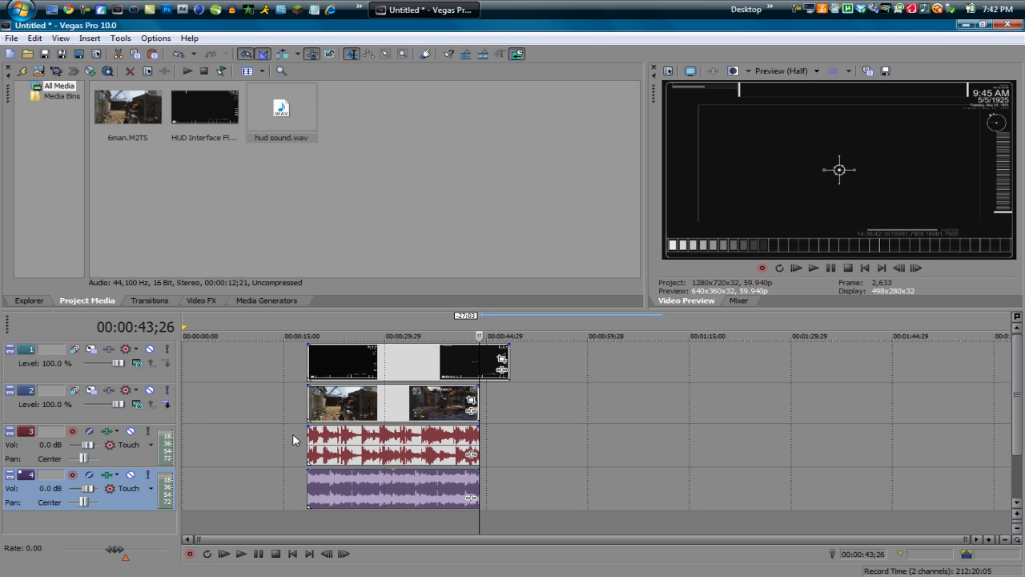
Set a compositing blend mode on the HUD track so it overlays the gameplay
left_click(392, 362)
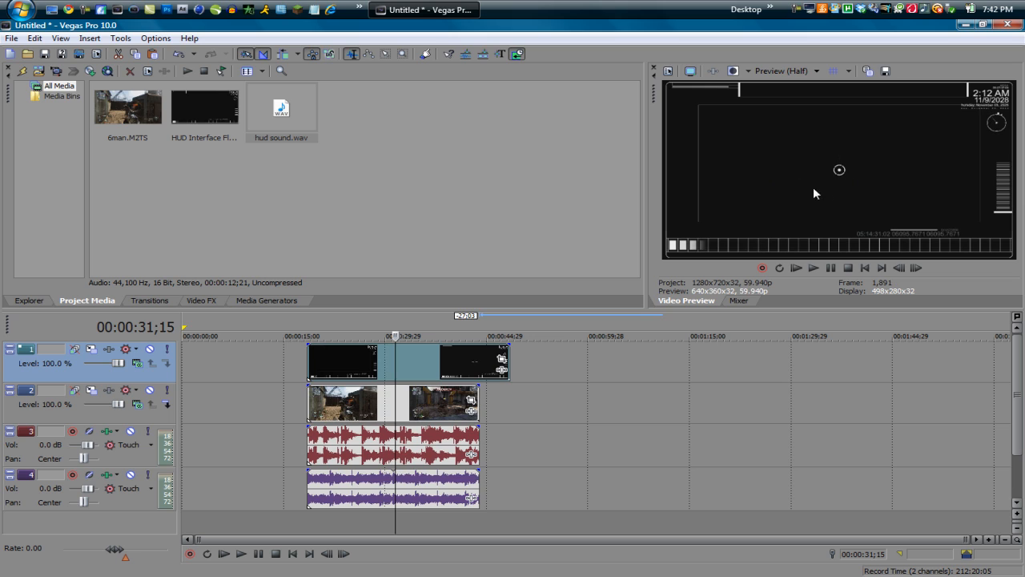
mouse_move(774, 170)
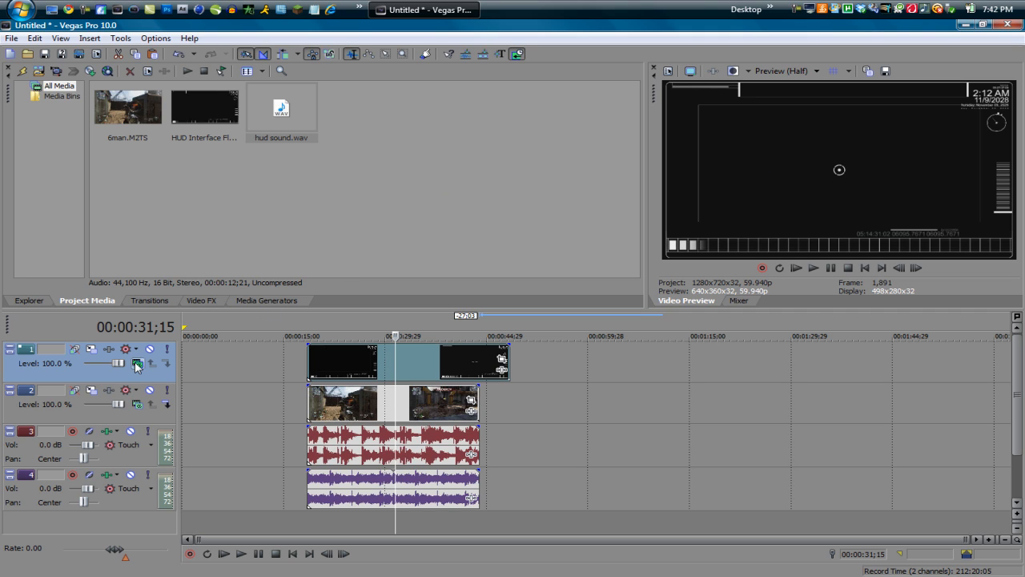
left_click(136, 364)
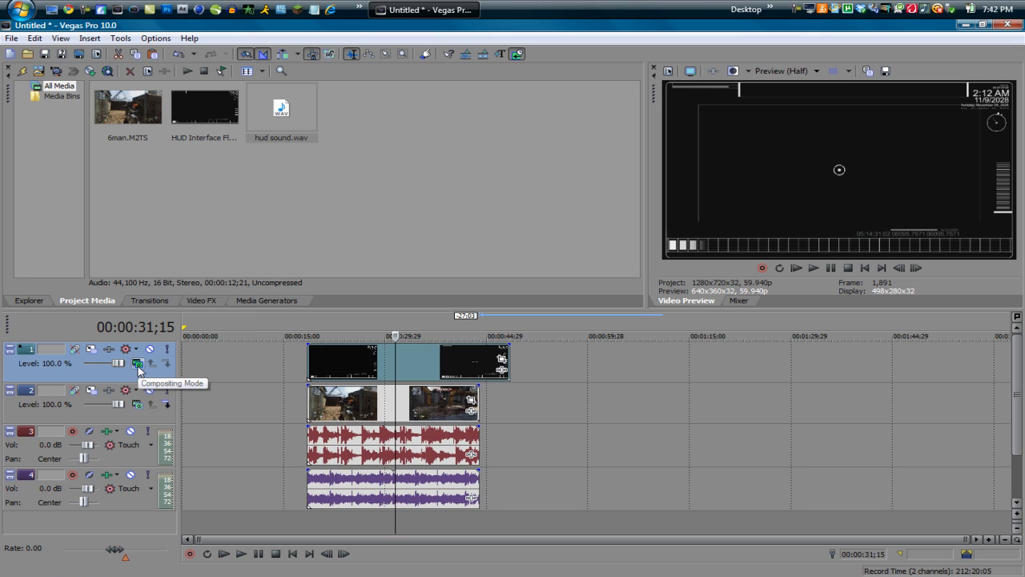
mouse_move(836, 198)
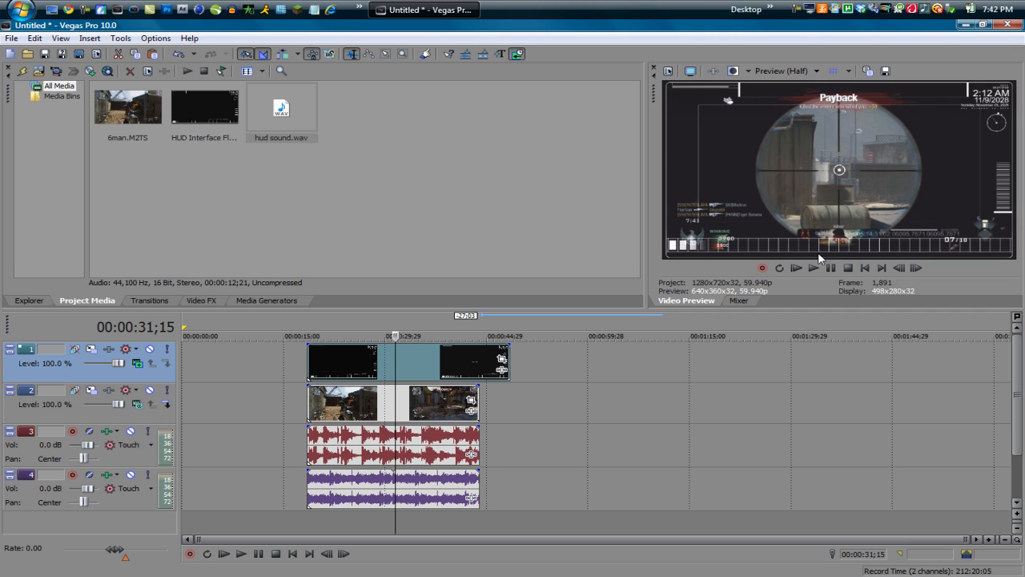
mouse_move(756, 231)
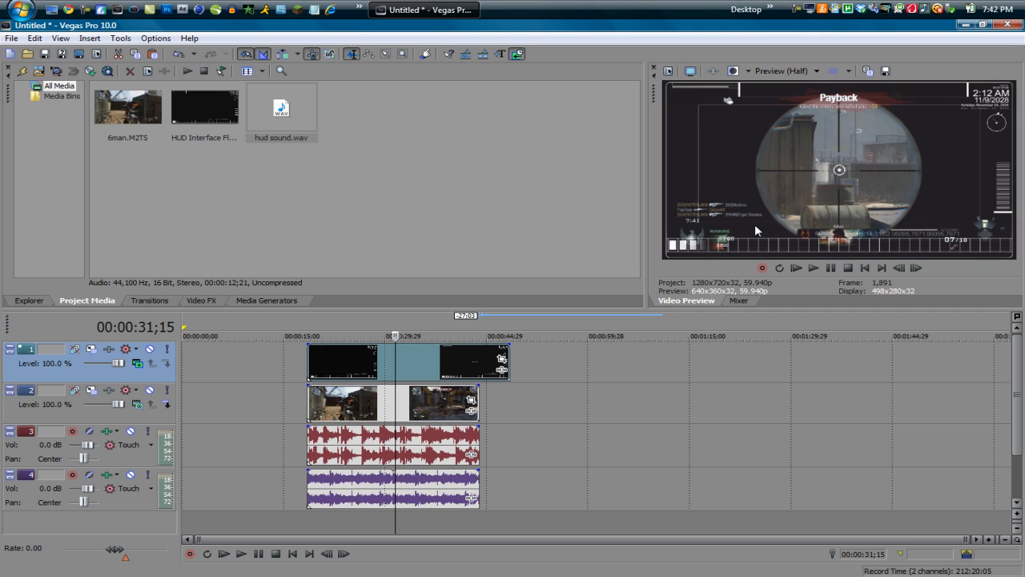
mouse_move(804, 212)
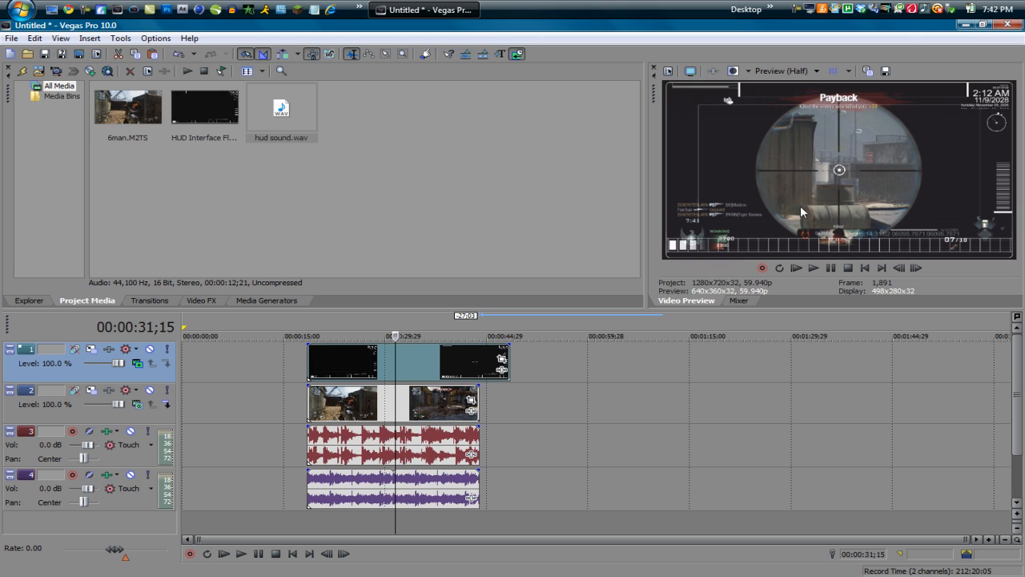
mouse_move(809, 195)
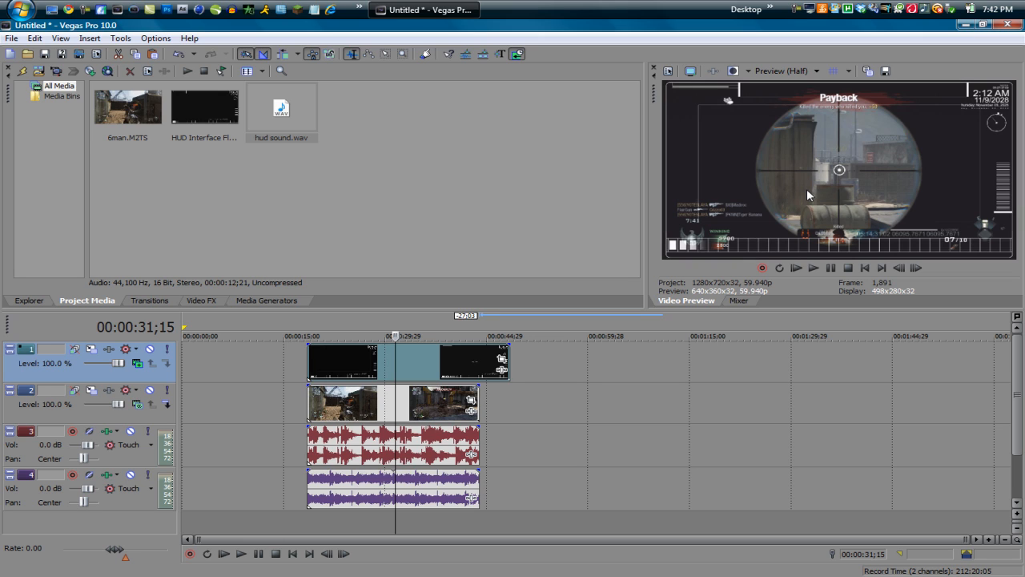
mouse_move(785, 198)
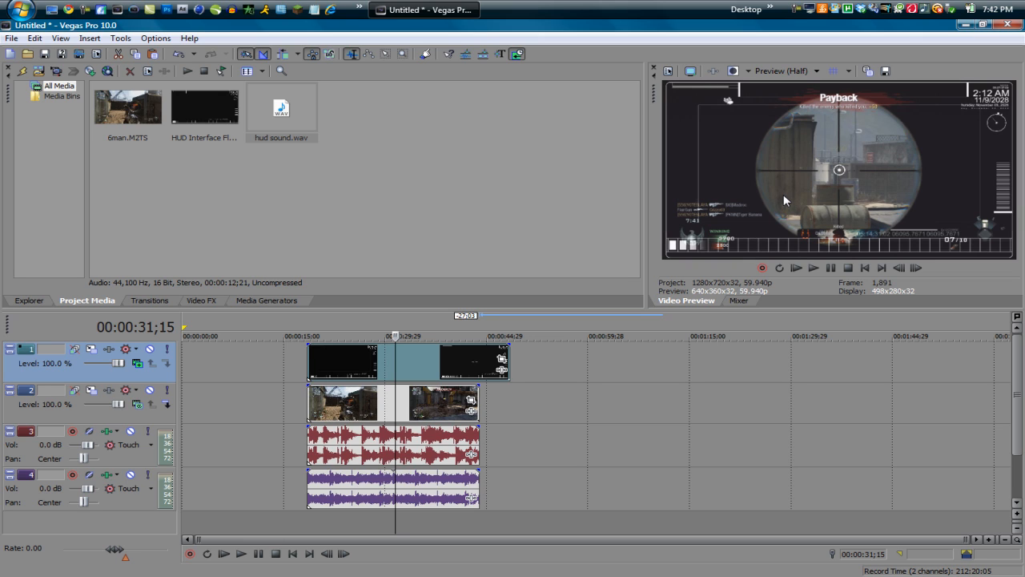
mouse_move(788, 205)
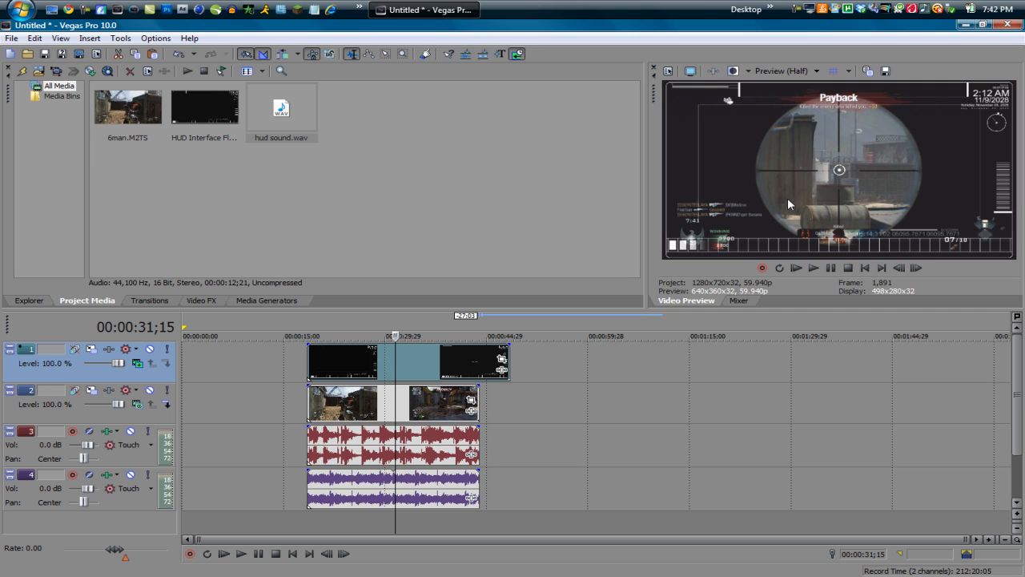
mouse_move(388, 309)
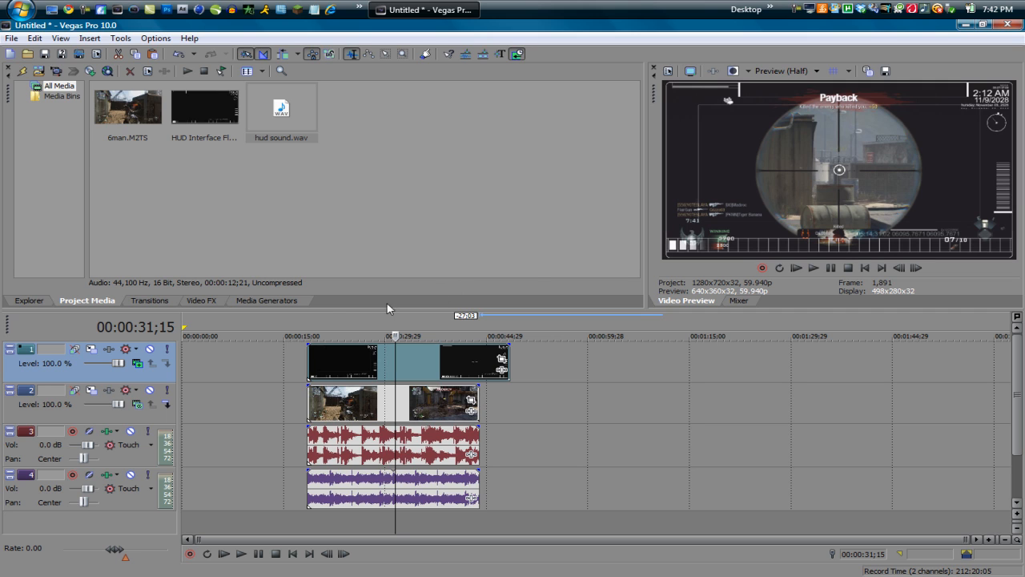
Apply Chroma Keyer from Video FX to the HUD Interface event and close its settings
left_click(202, 300)
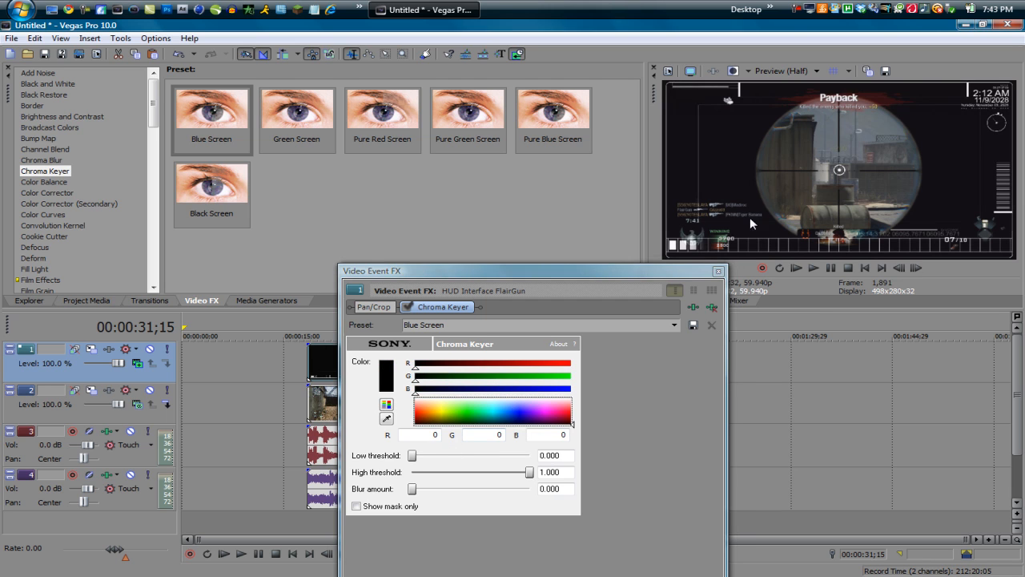
left_click(712, 323)
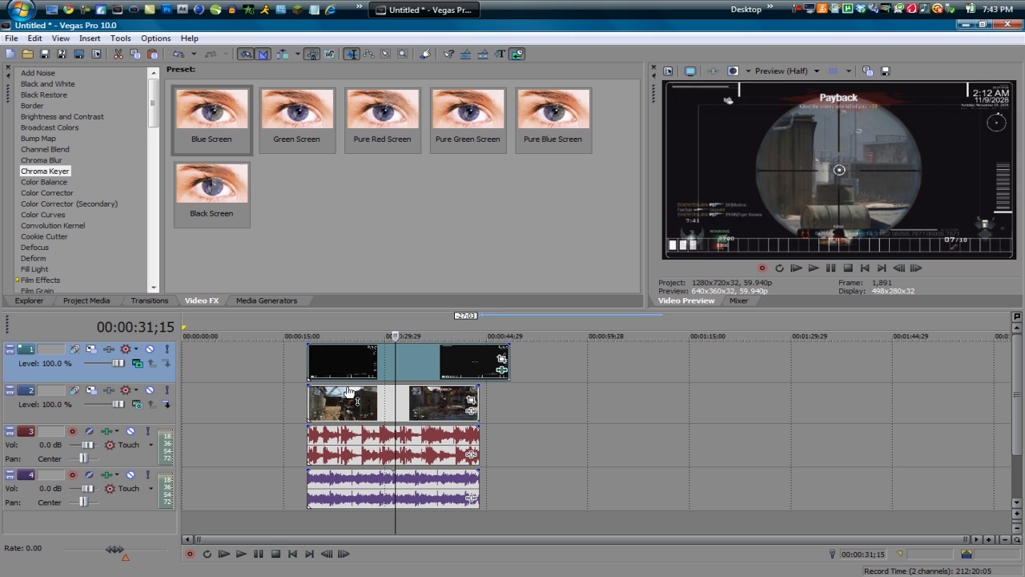
mouse_move(290, 383)
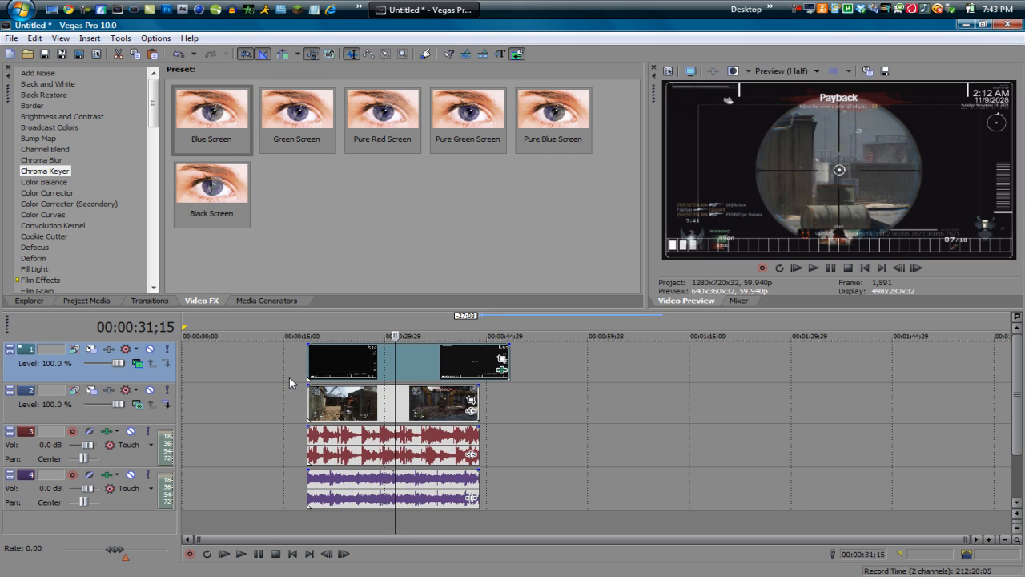
mouse_move(504, 354)
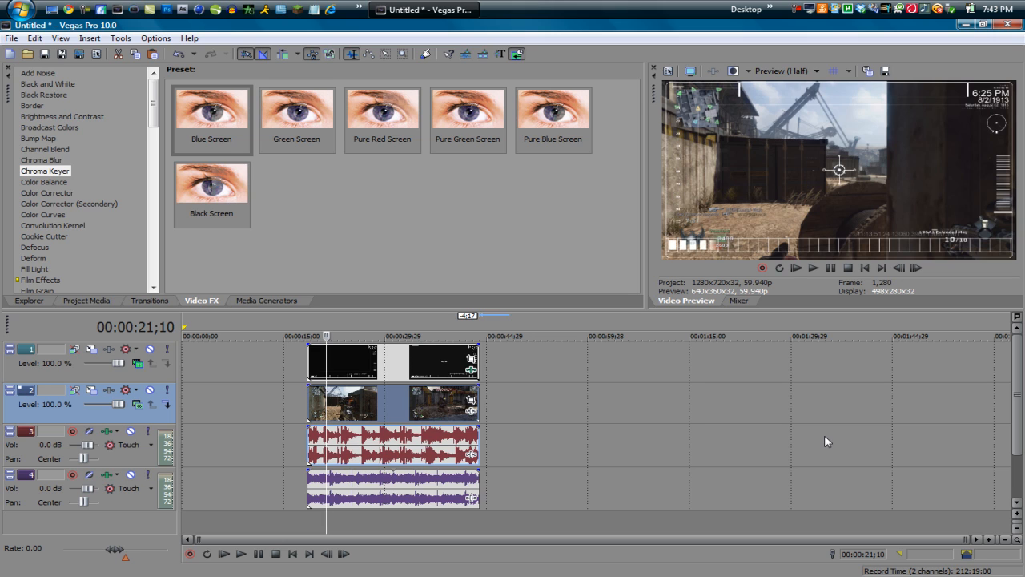
mouse_move(697, 359)
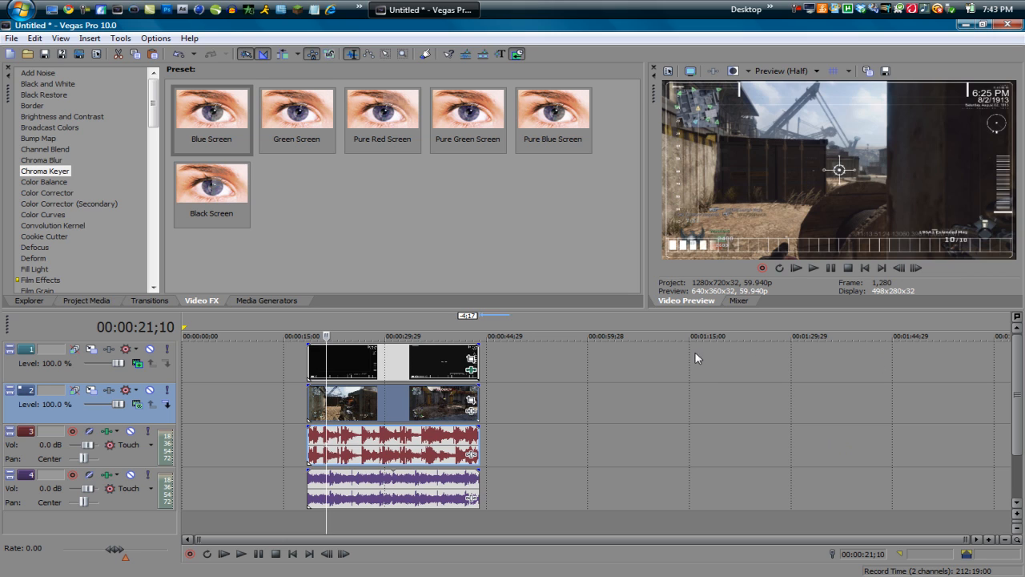
mouse_move(672, 362)
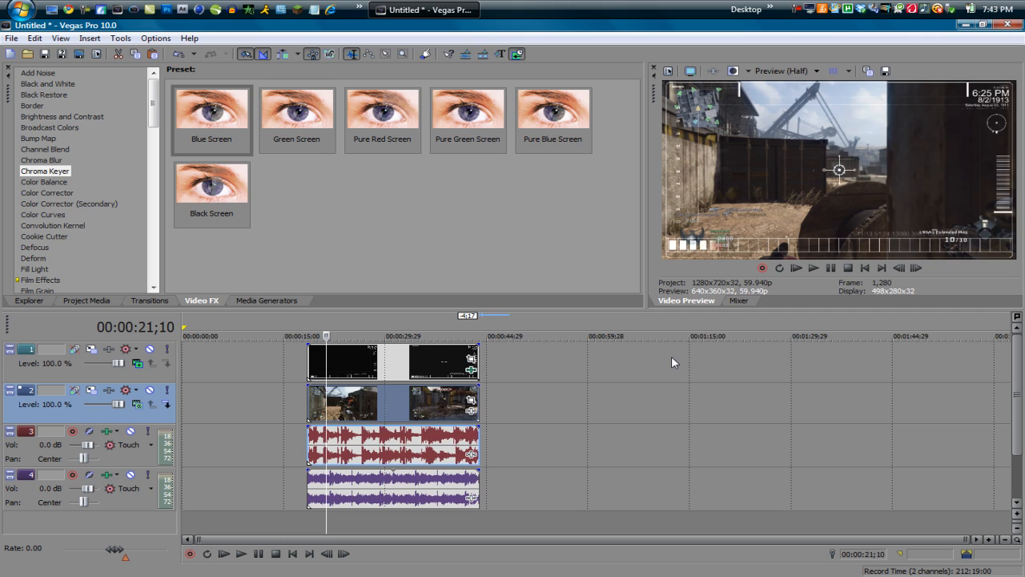
mouse_move(703, 327)
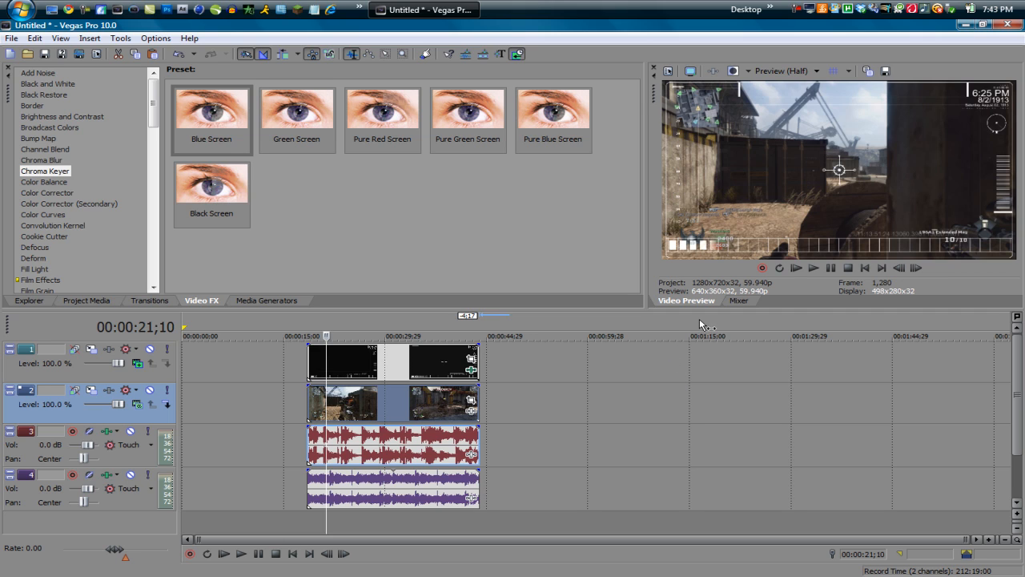